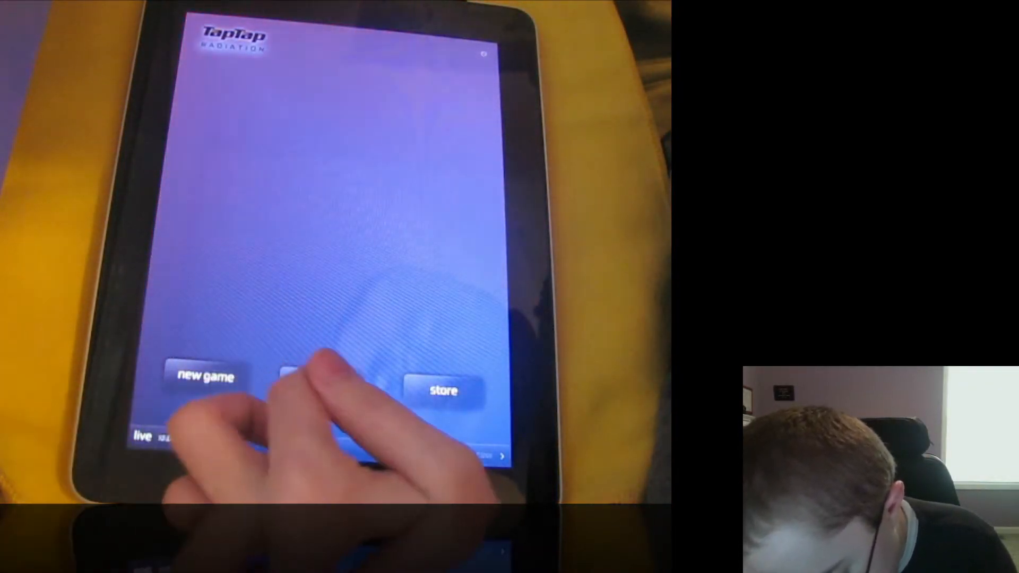
Step: Start a new game from the main menu to reach the select-a-track screen
left_click(203, 376)
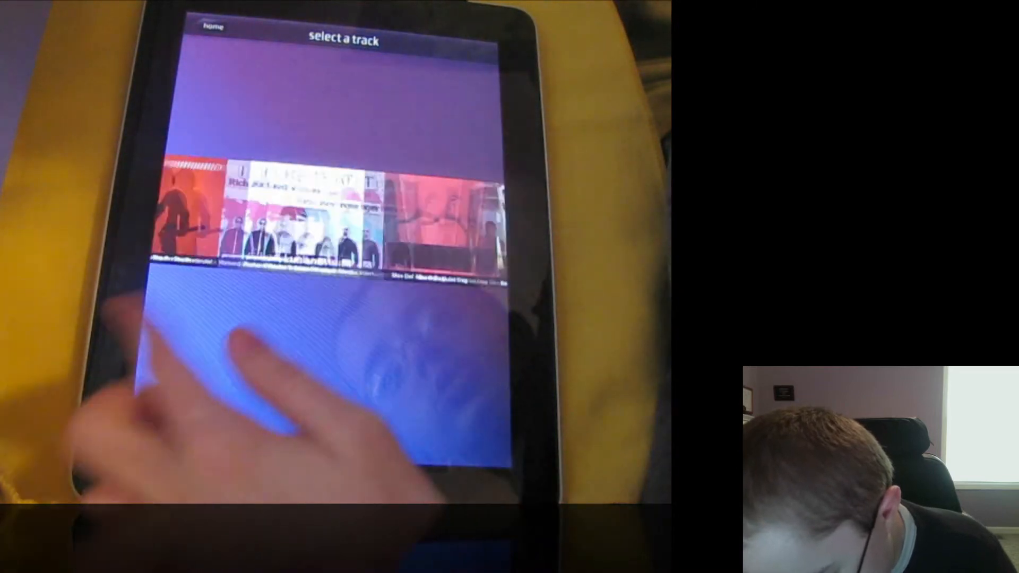